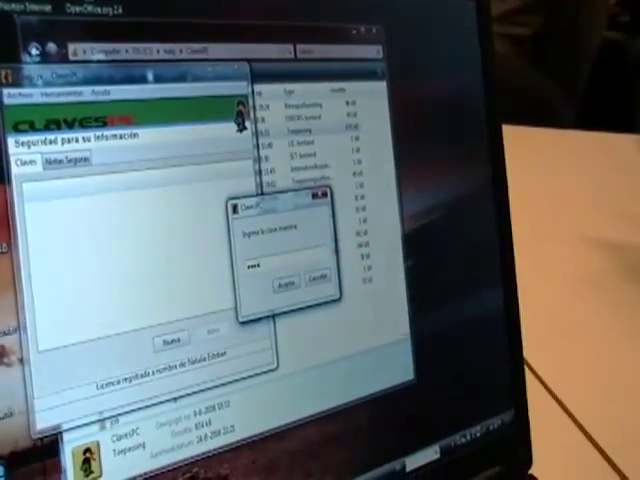
- Confirm the master password with Aceptar to unlock the stored accounts
{"action": "left_click", "coordinate": [278, 288]}
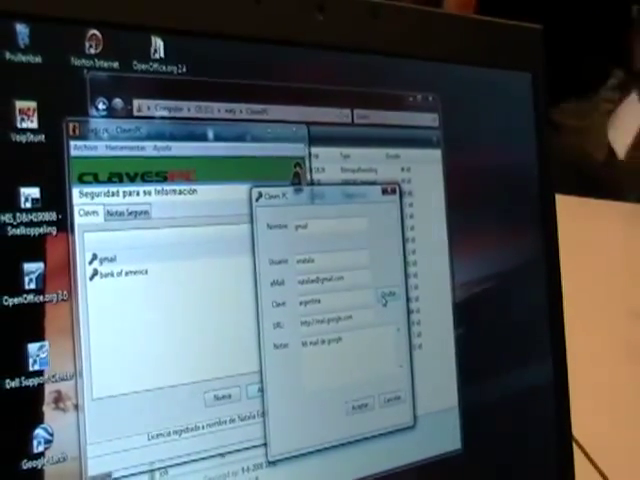
- Select the gmail entry in the Claves list to show its user, email and URL
{"action": "left_click", "coordinate": [388, 296]}
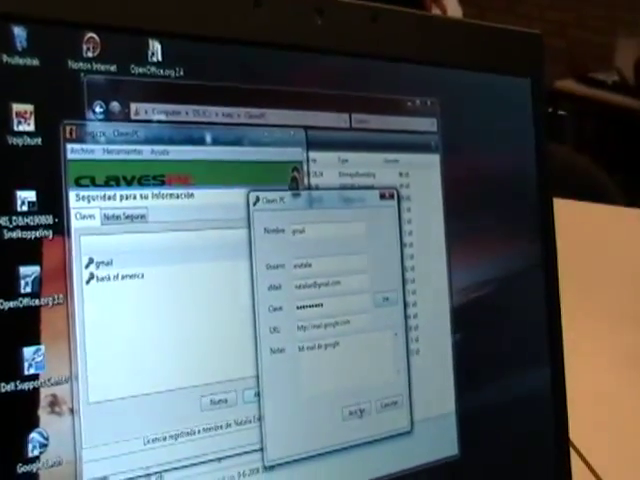